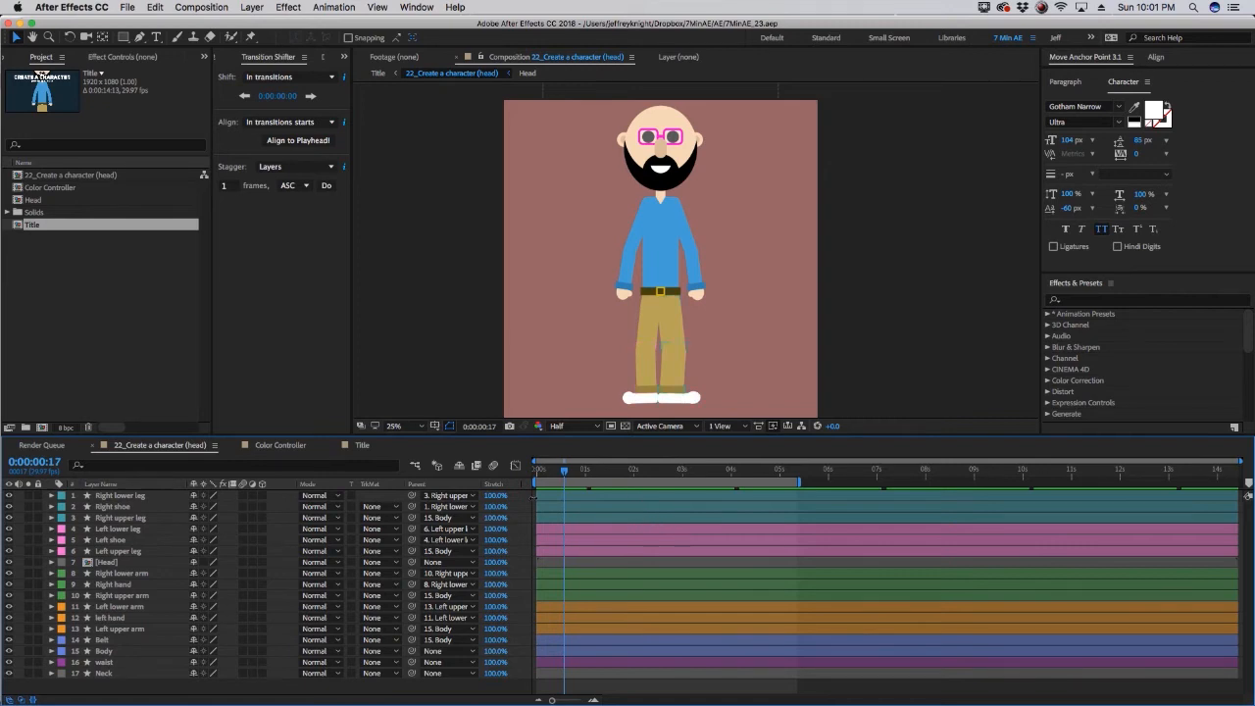
- Parent the Right shoe to Right lower leg and the lower leg to Right upper leg
click(122, 518)
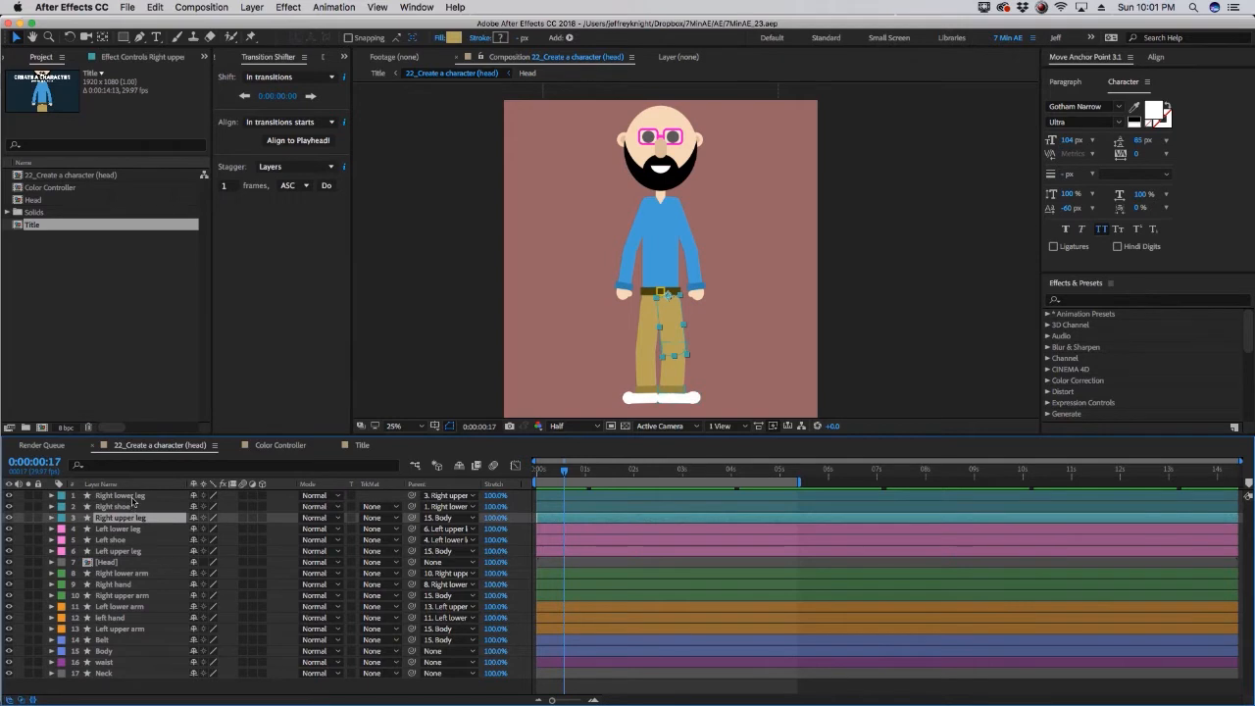
click(117, 530)
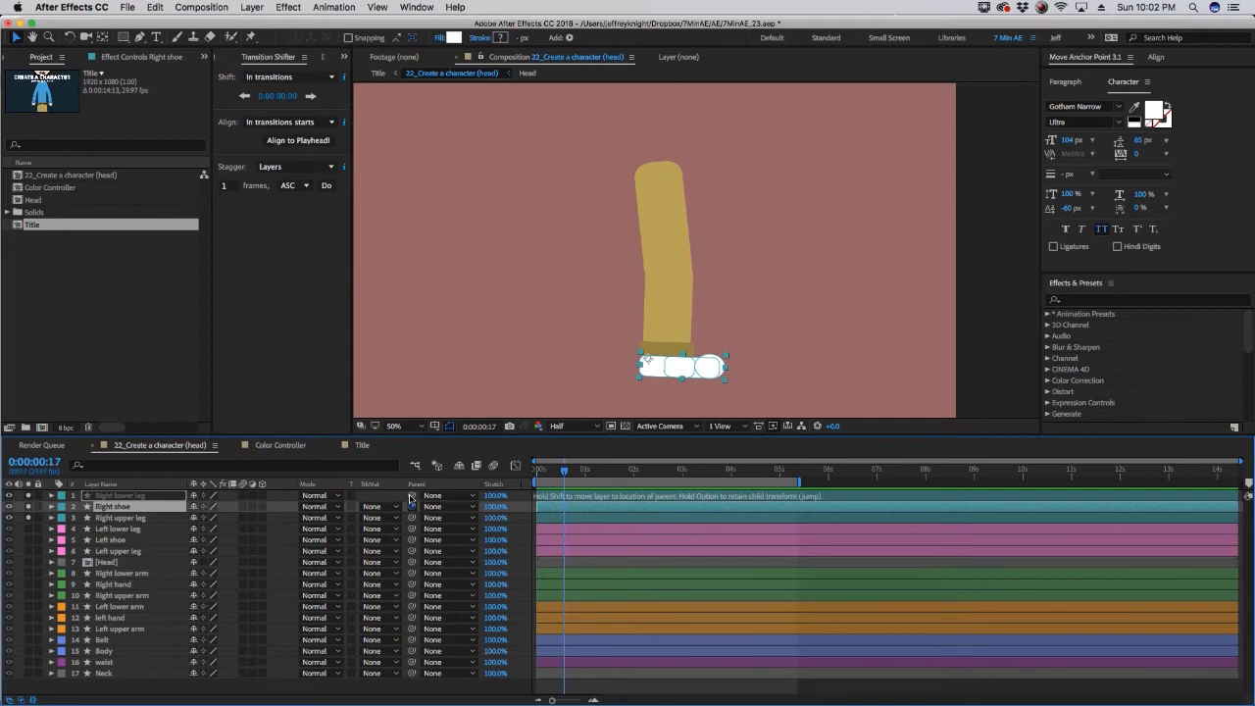
- Parent the left shoe to its lower leg and the lower leg to its upper leg
click(447, 506)
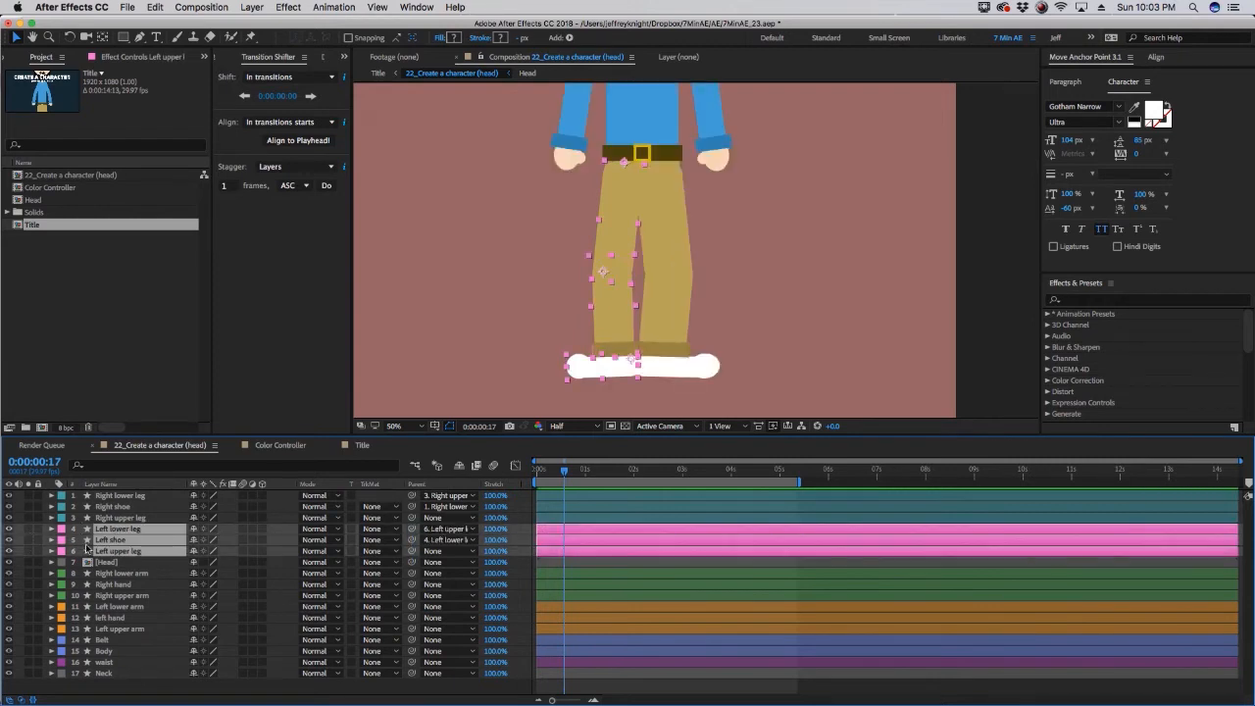
- Parent each hand to its lower arm, lower arms to upper arms, and upper arms to Body
click(122, 572)
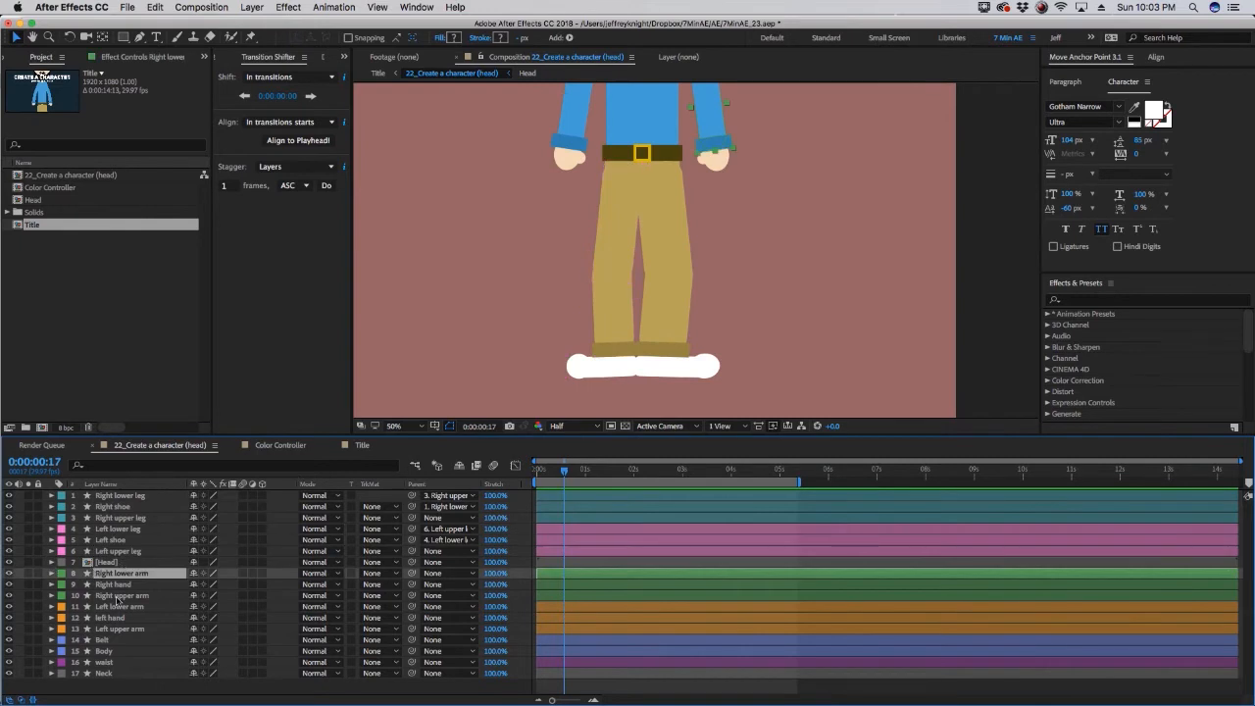
click(113, 584)
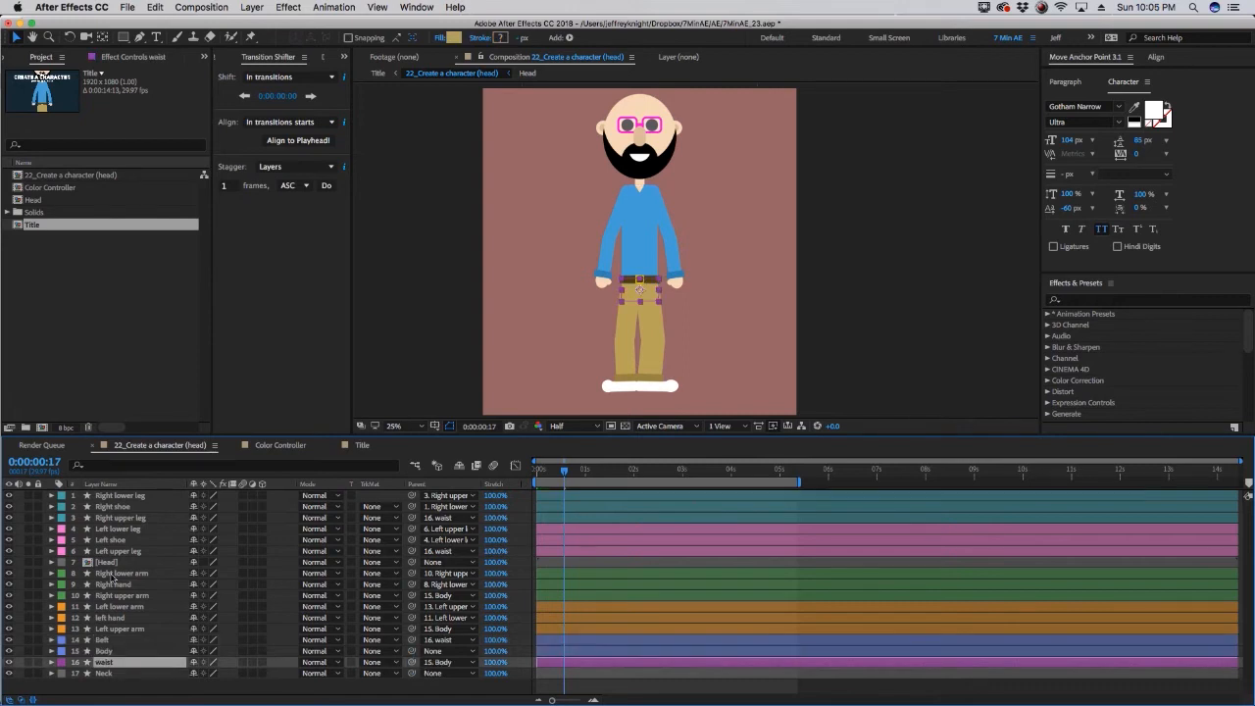
- Parent the Head layer to Neck and the Neck layer to Body
click(106, 561)
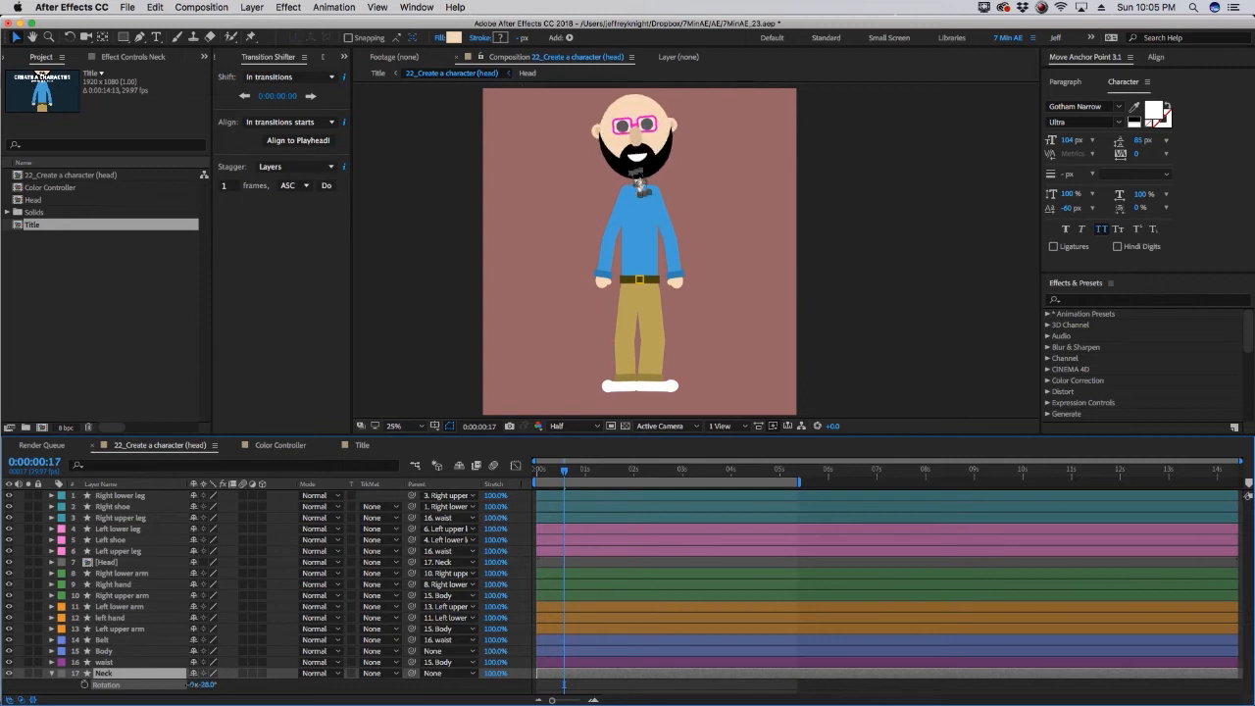
click(106, 560)
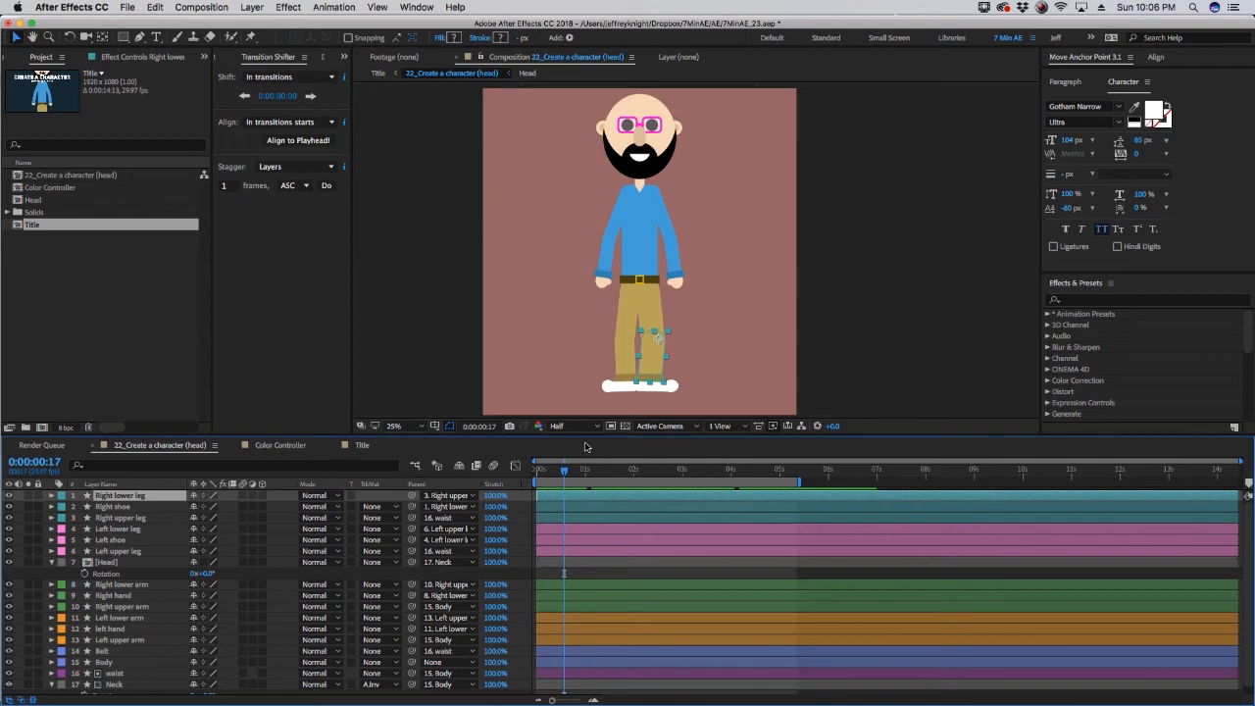
- Move the anchor points of the right leg and left arm/hand layers to their joints
click(117, 506)
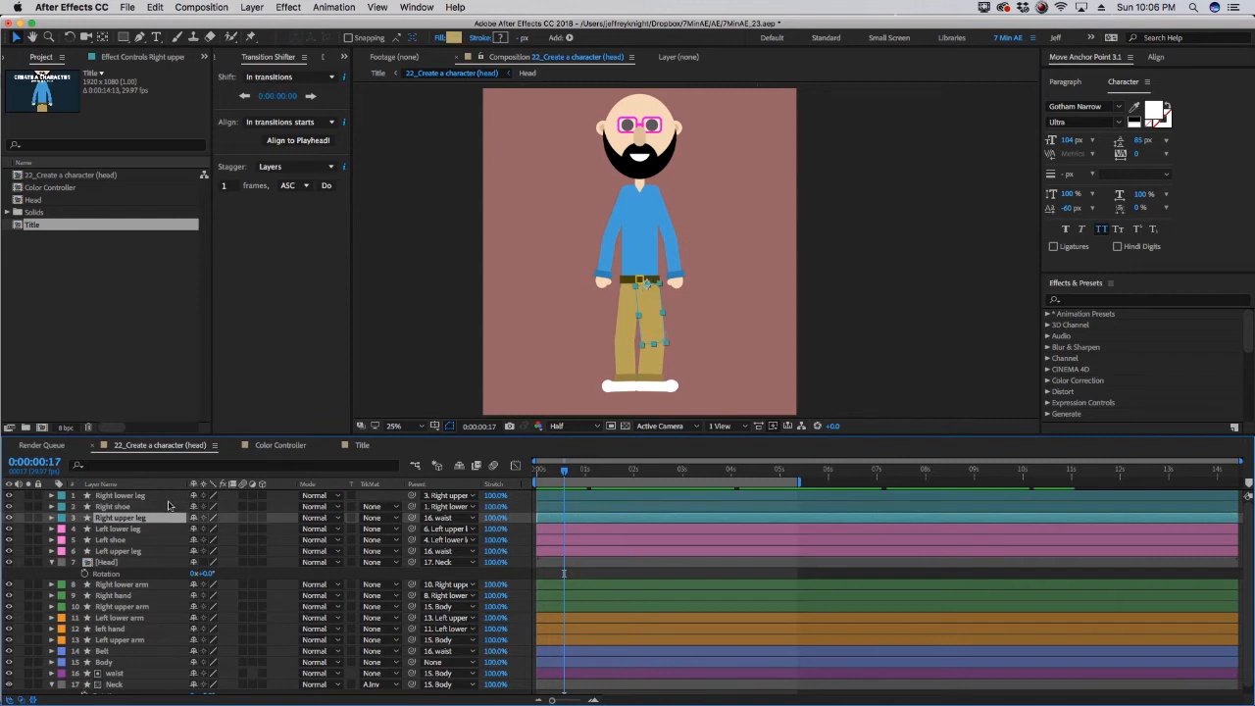
click(117, 551)
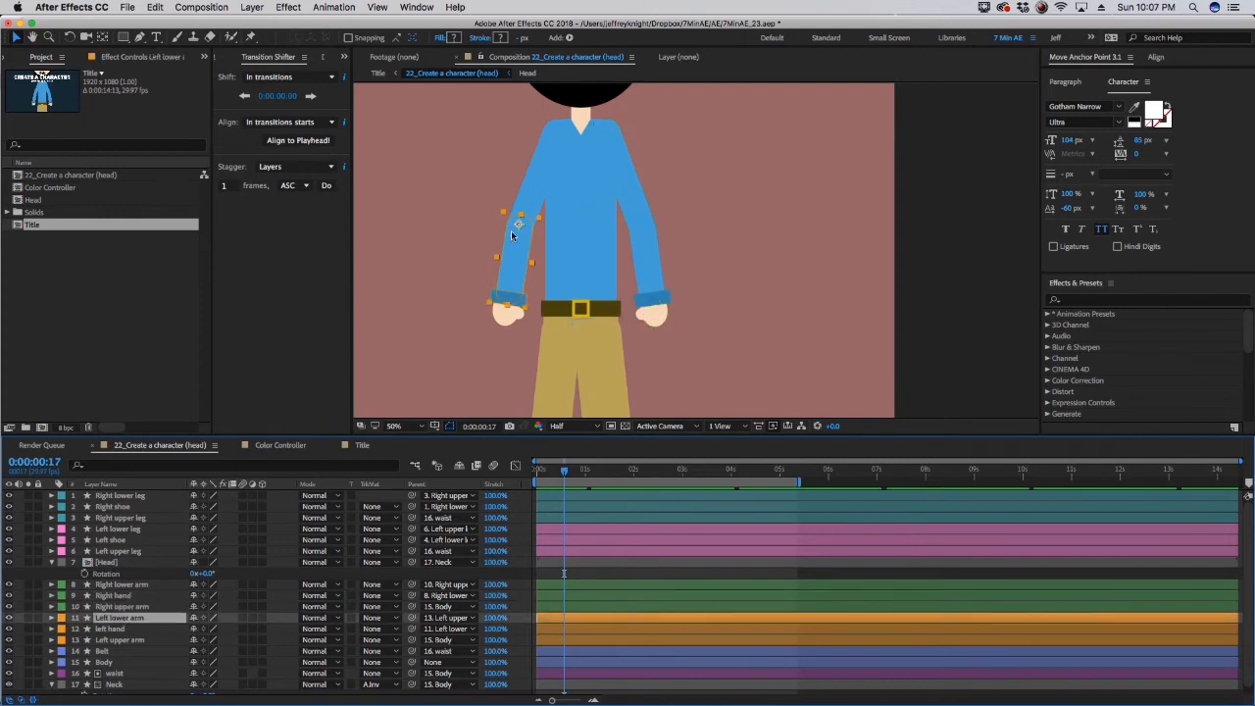
click(110, 627)
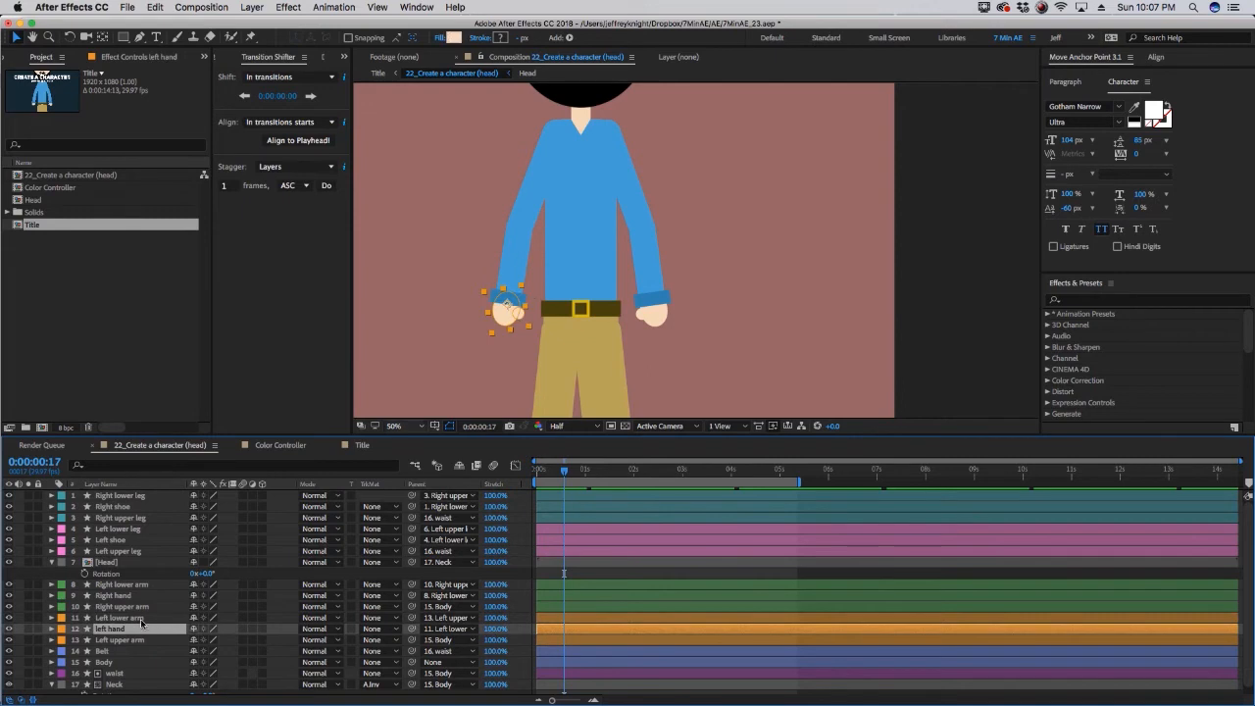
click(118, 639)
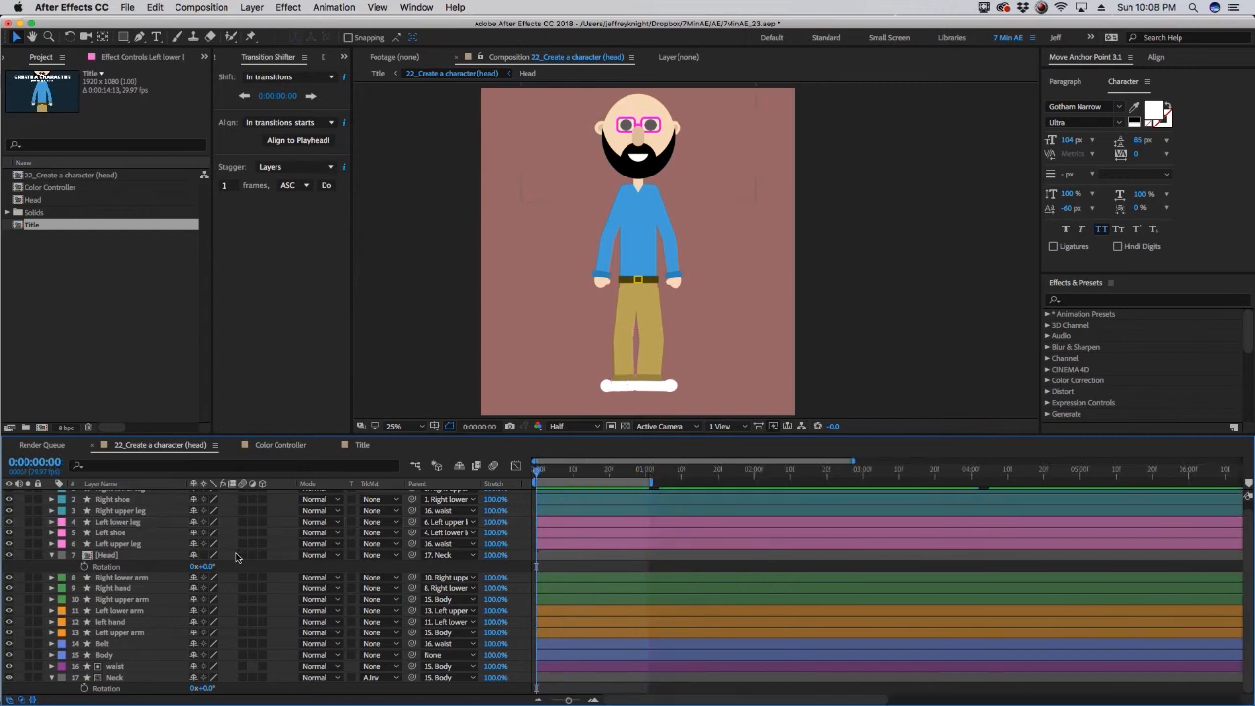
mouse_move(180, 547)
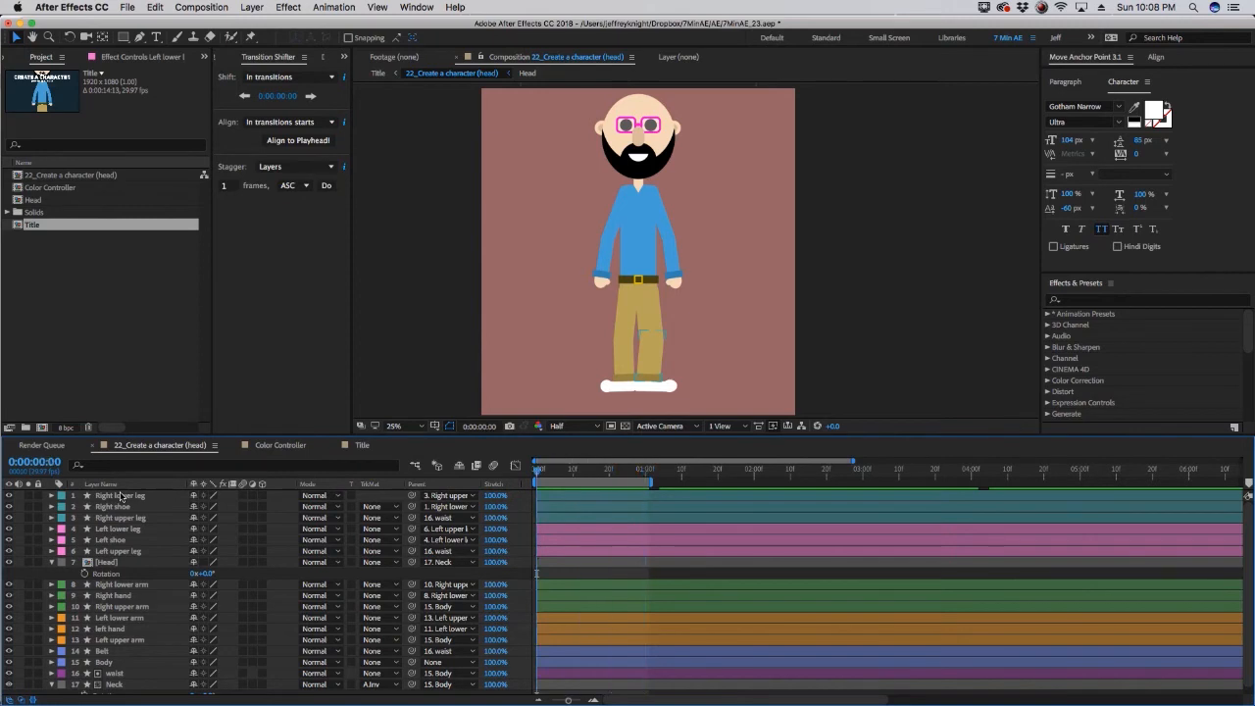
click(608, 469)
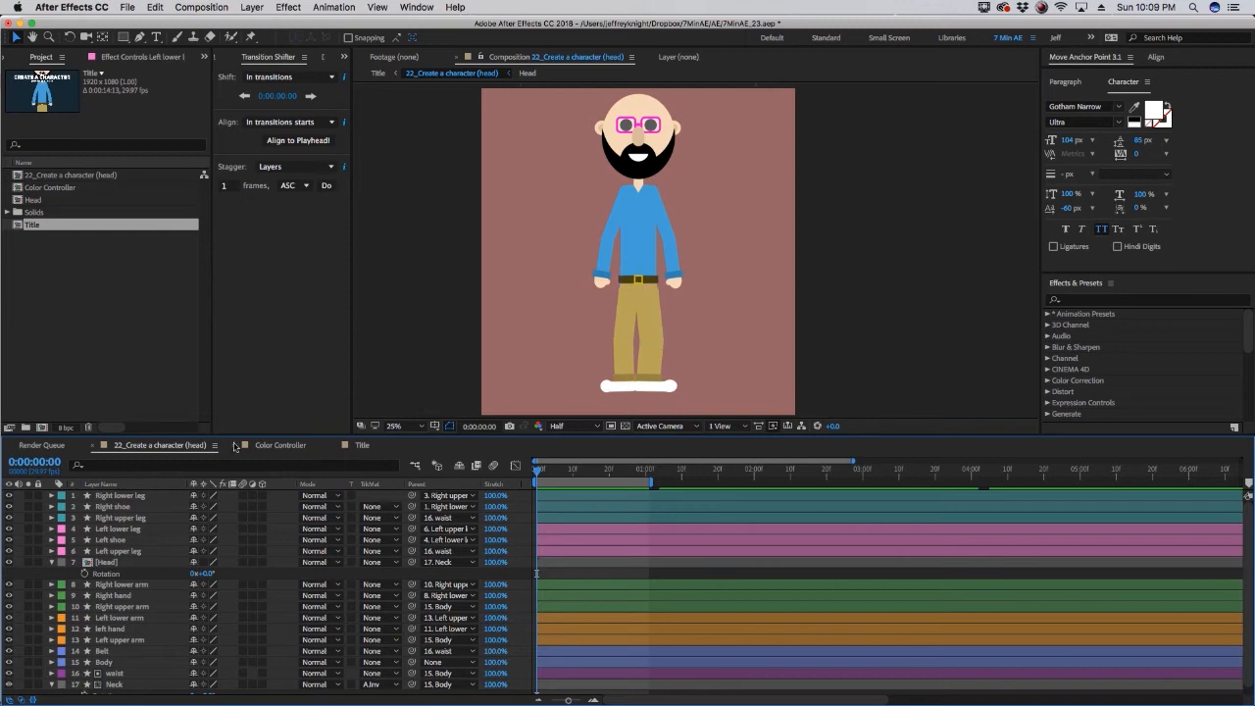
mouse_move(665, 389)
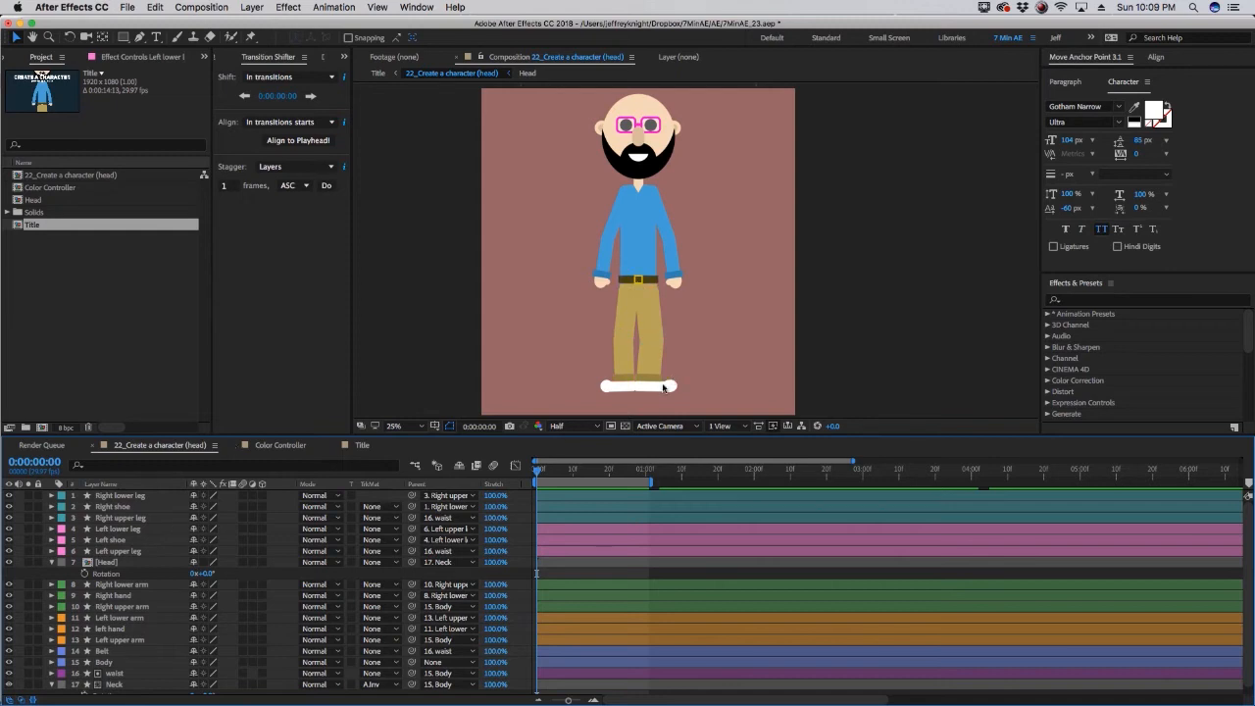
mouse_move(643, 393)
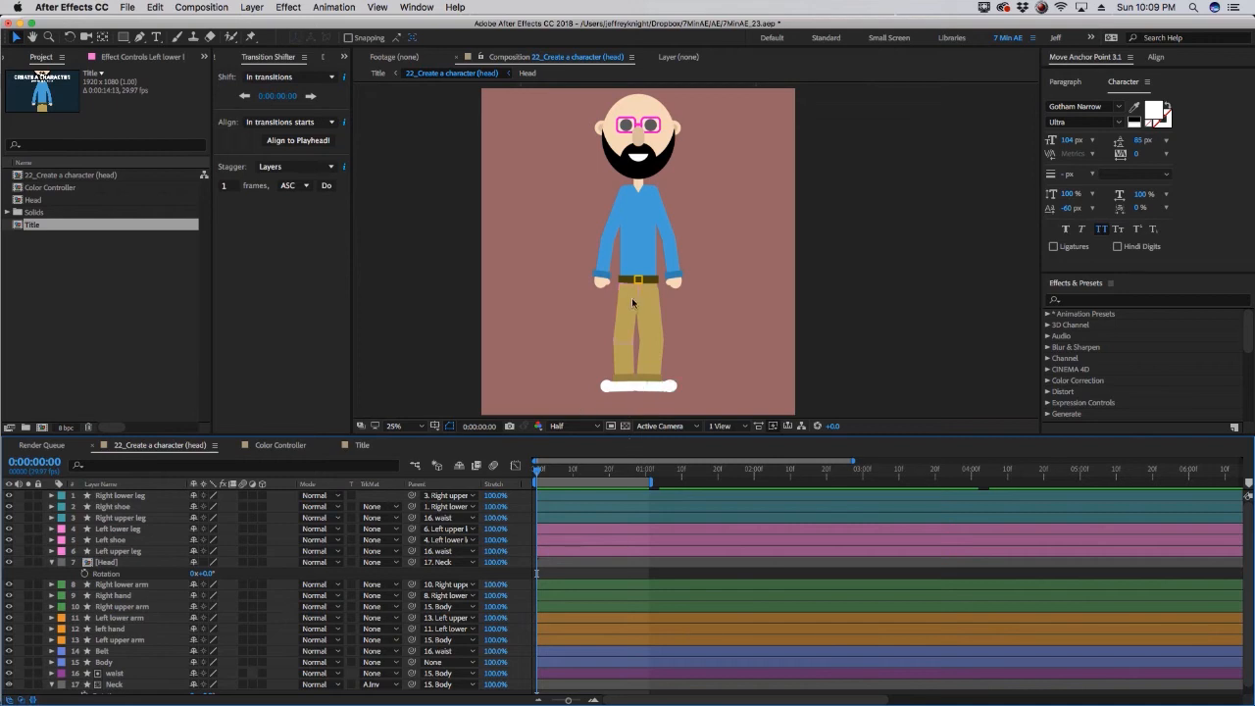
click(118, 551)
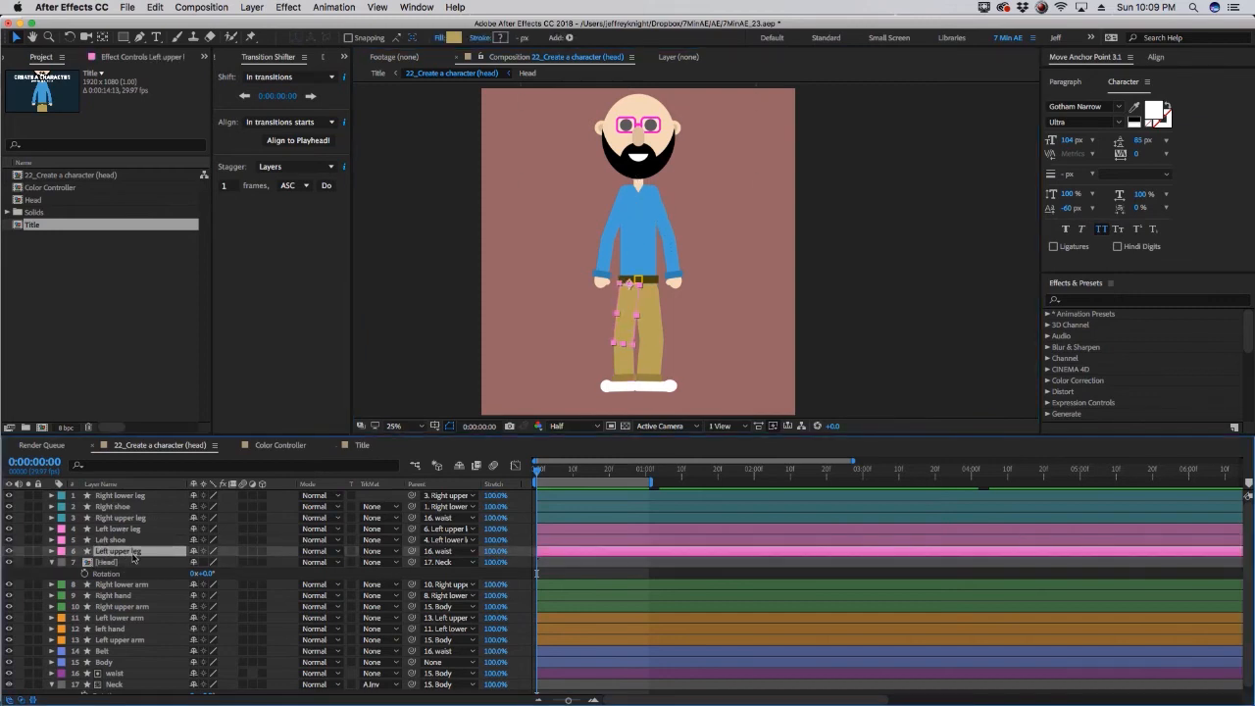
- Reveal only the Rotation transform property on the selected limb layers
right_click(117, 551)
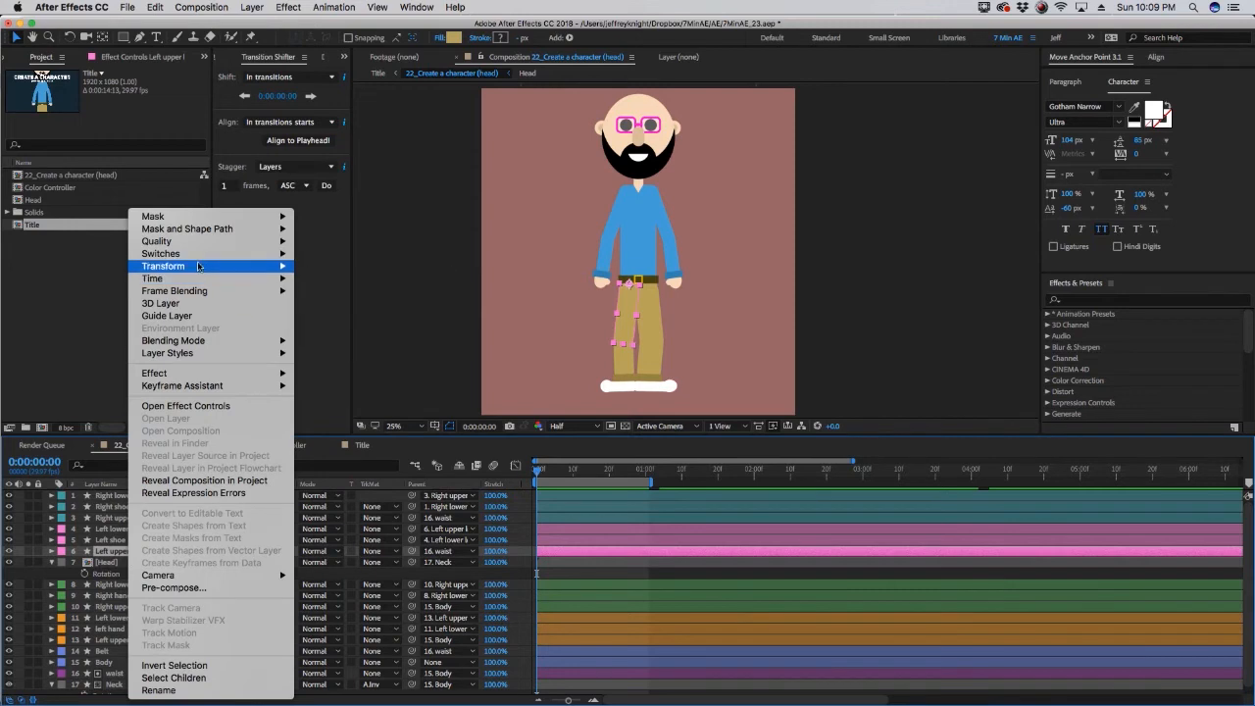
click(384, 377)
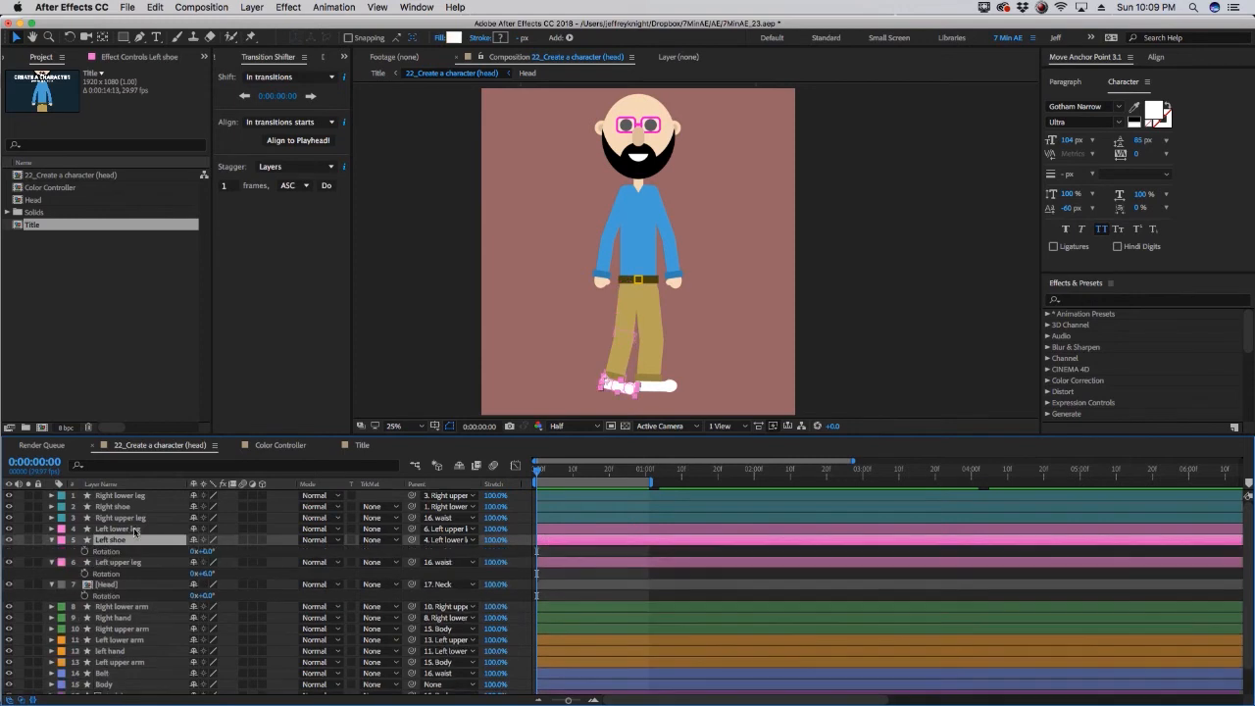
double_click(200, 573)
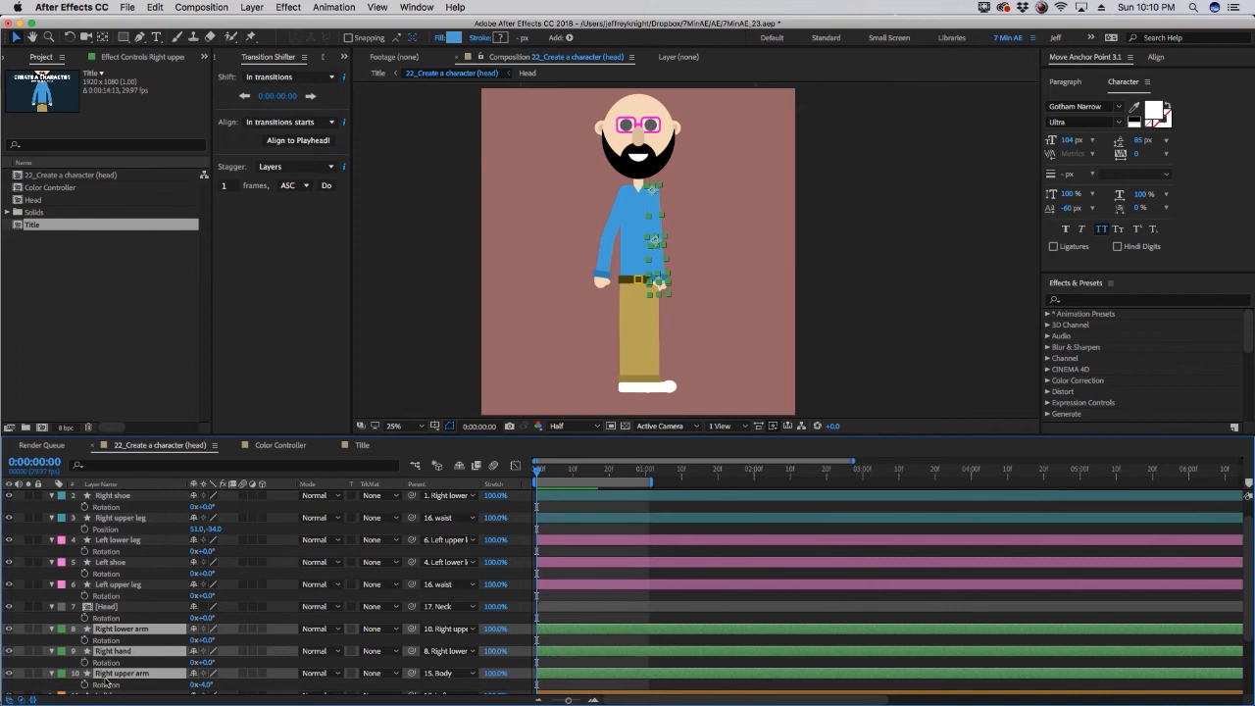
scroll(down, 3)
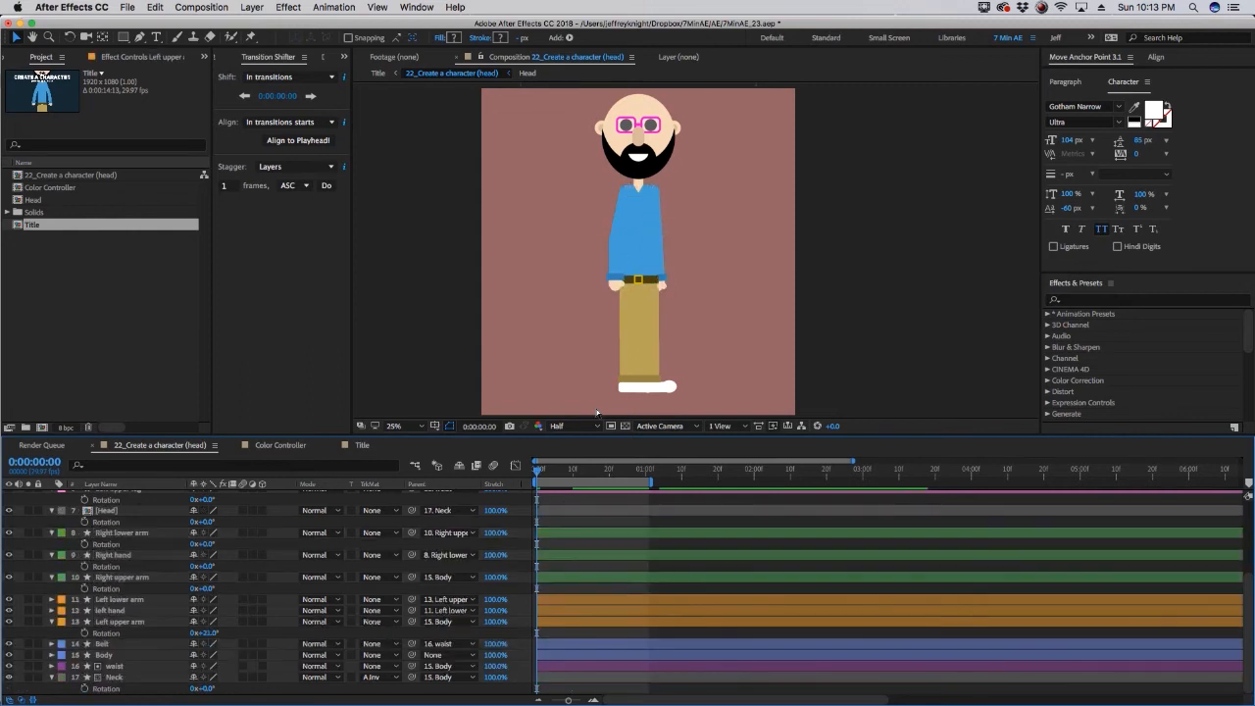
- Collapse all the revealed layer properties in the timeline
click(251, 7)
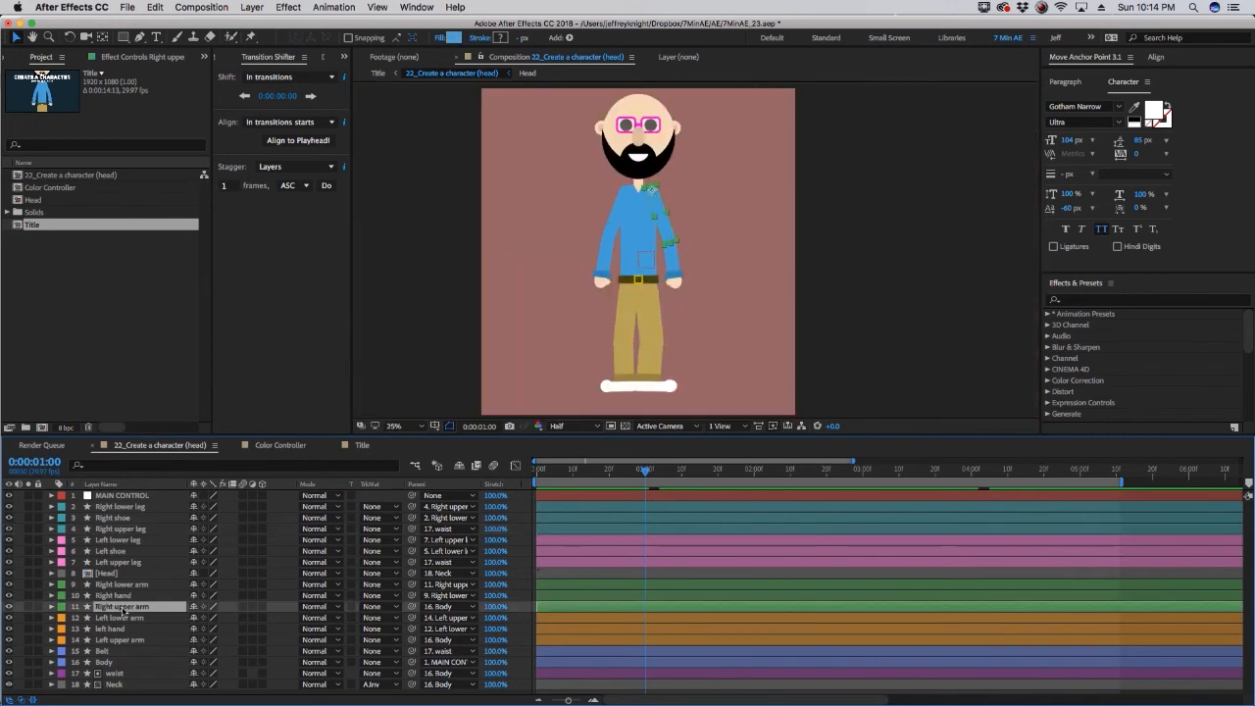
- Select the Right upper arm layer to begin keyframing its wave rotation
click(51, 606)
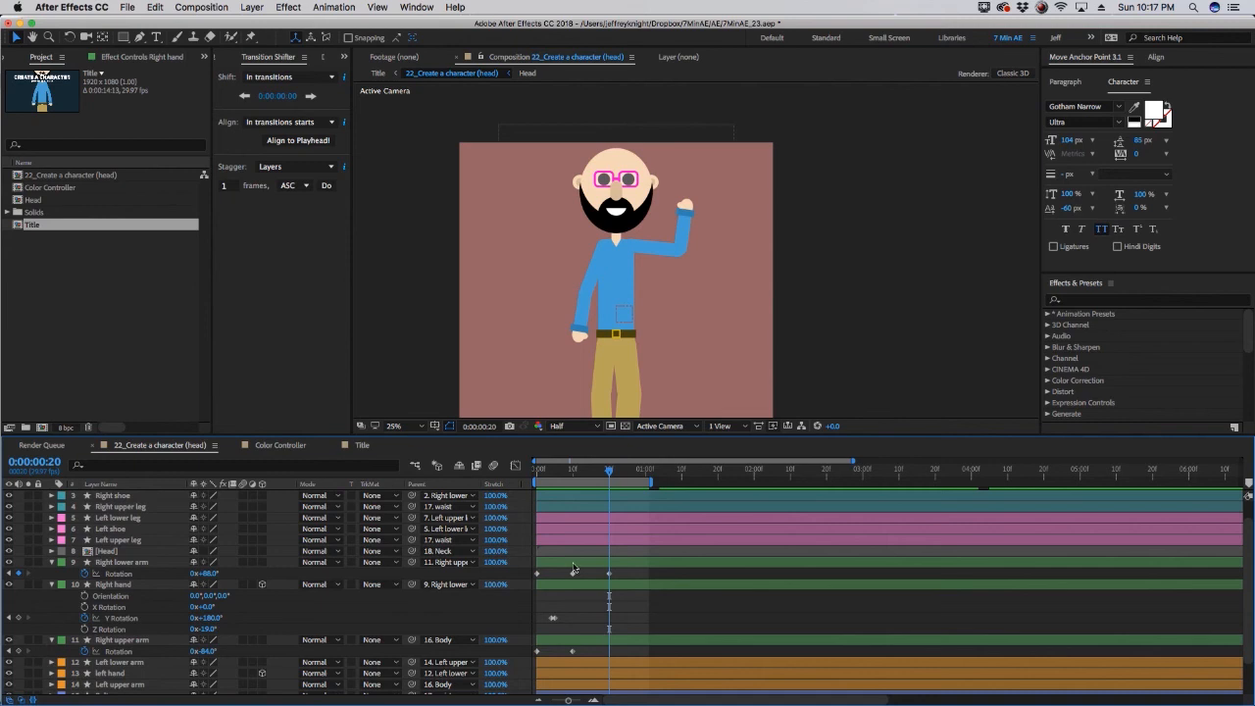
- Keyframe the Right hand Y Rotation thumb flip, then time-reverse the pasted arm keyframes
right_click(608, 584)
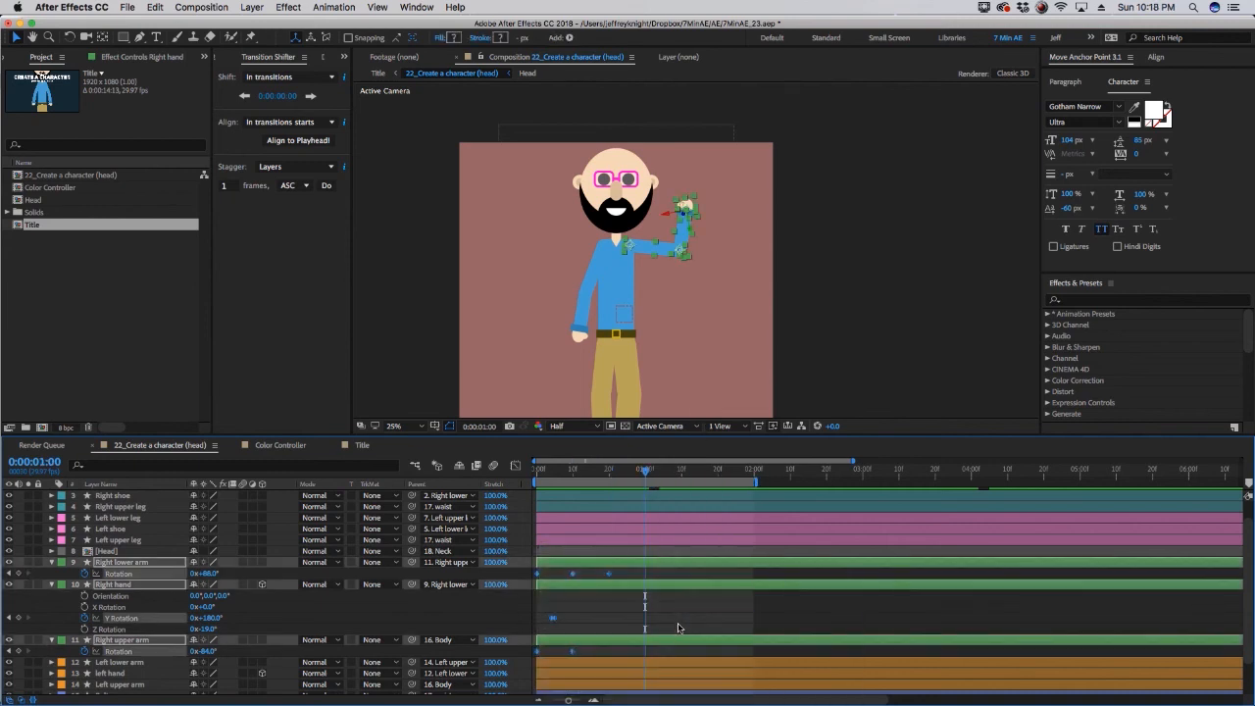
click(682, 471)
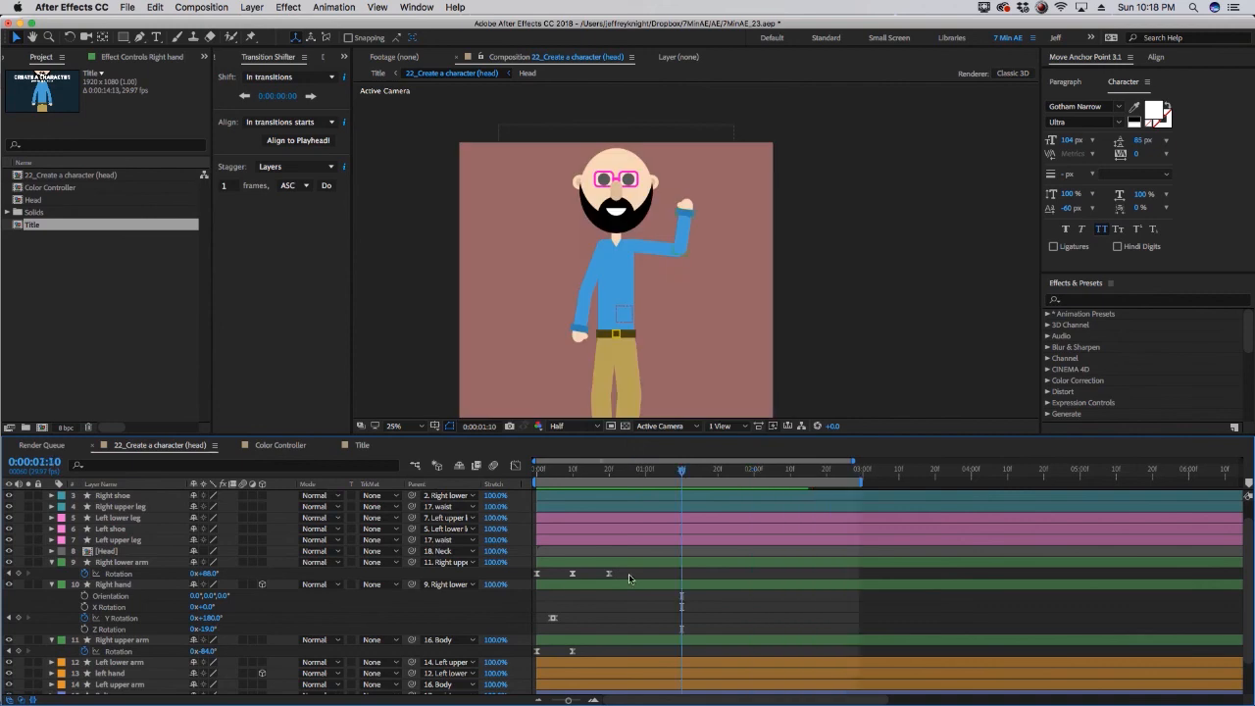
click(122, 560)
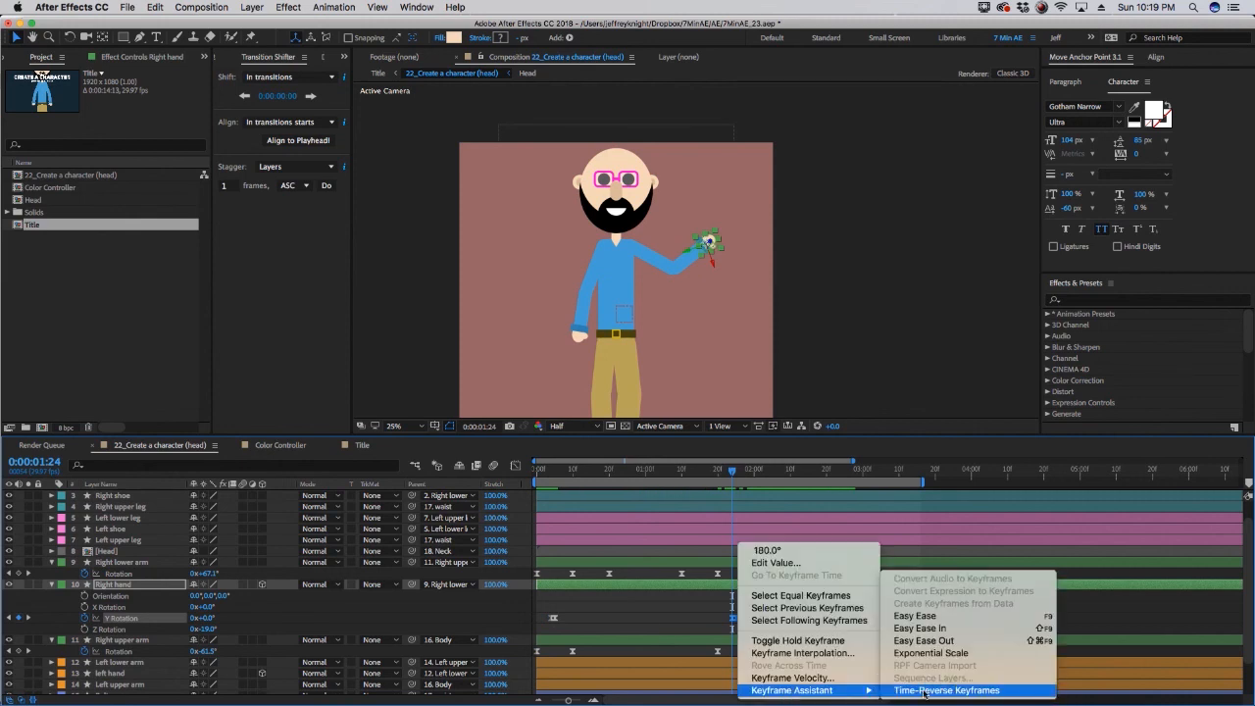
click(945, 690)
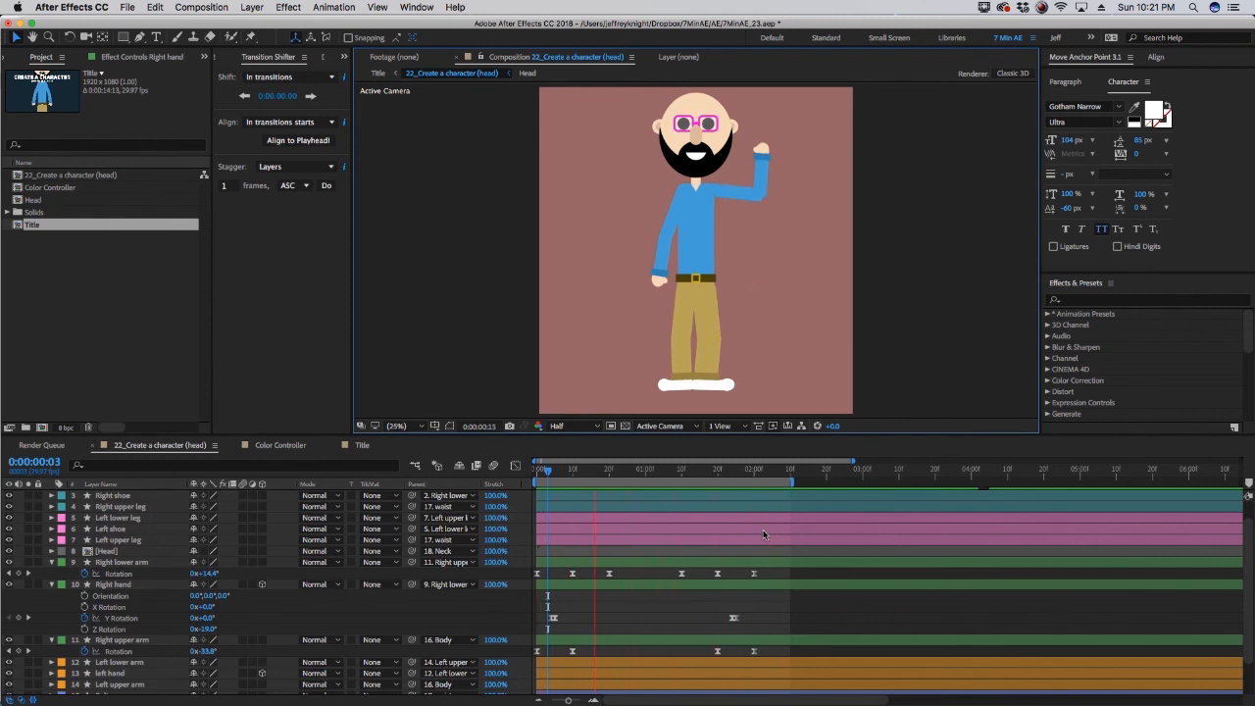
click(757, 469)
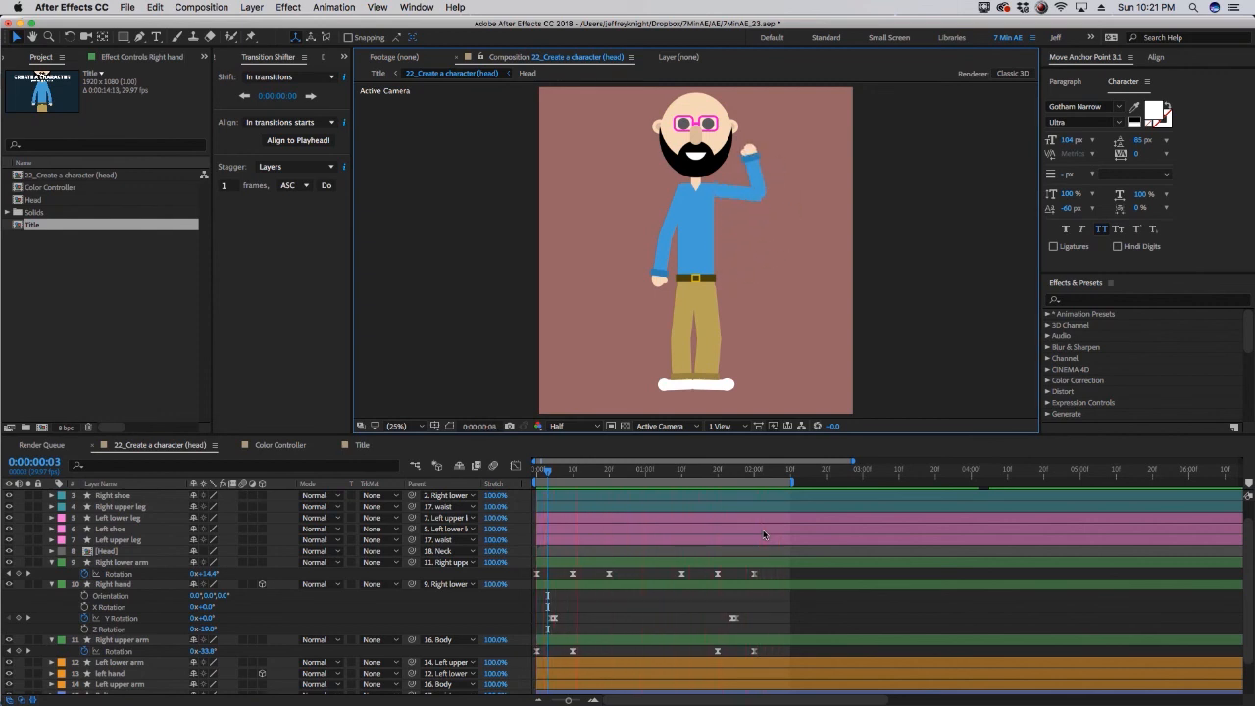
click(753, 469)
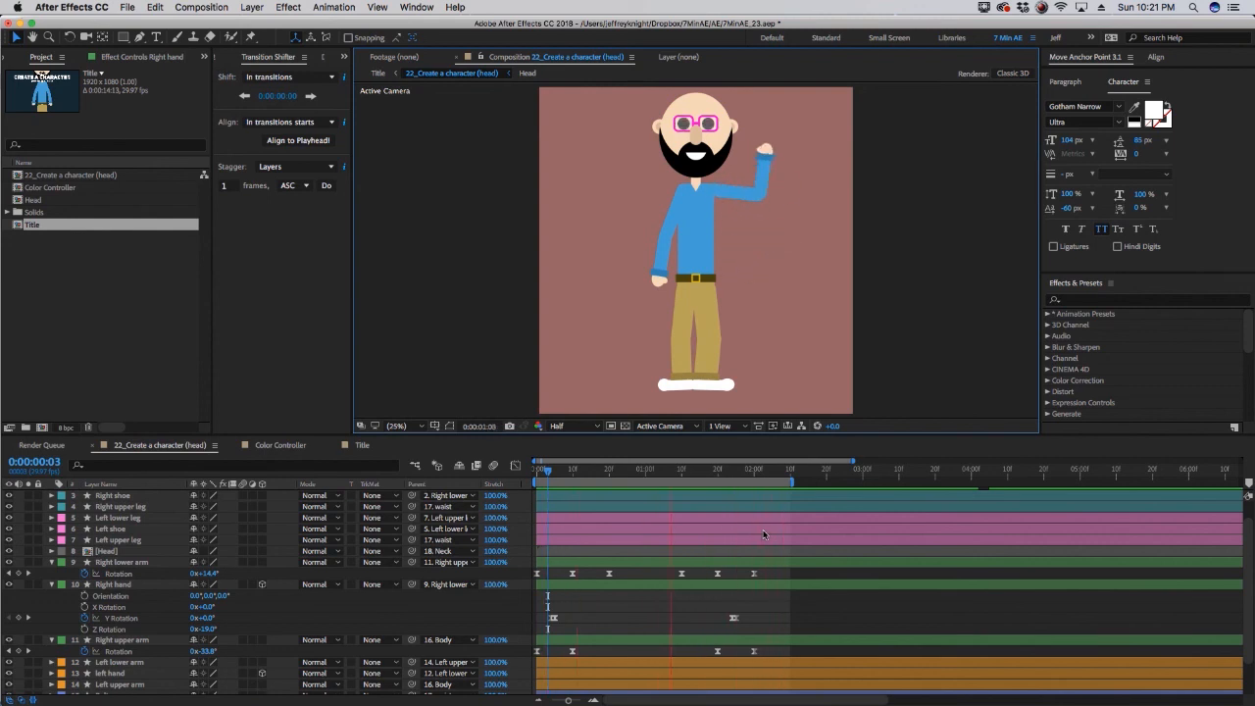
click(589, 467)
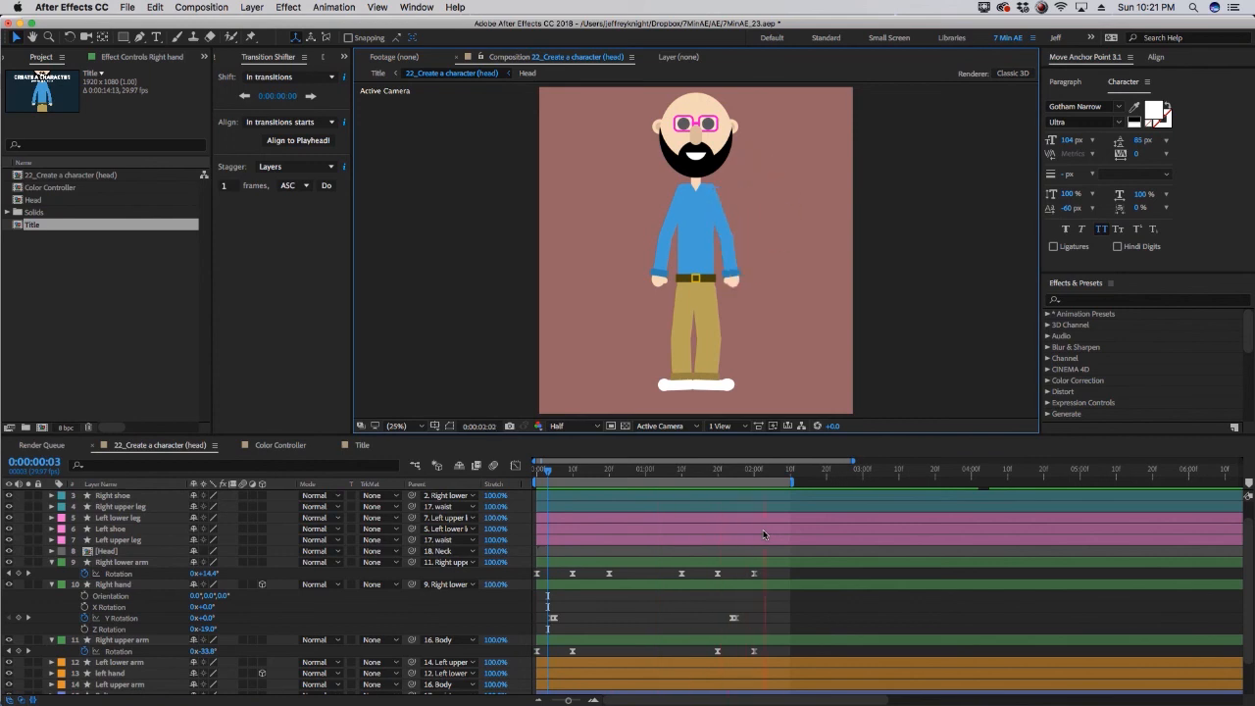
click(696, 469)
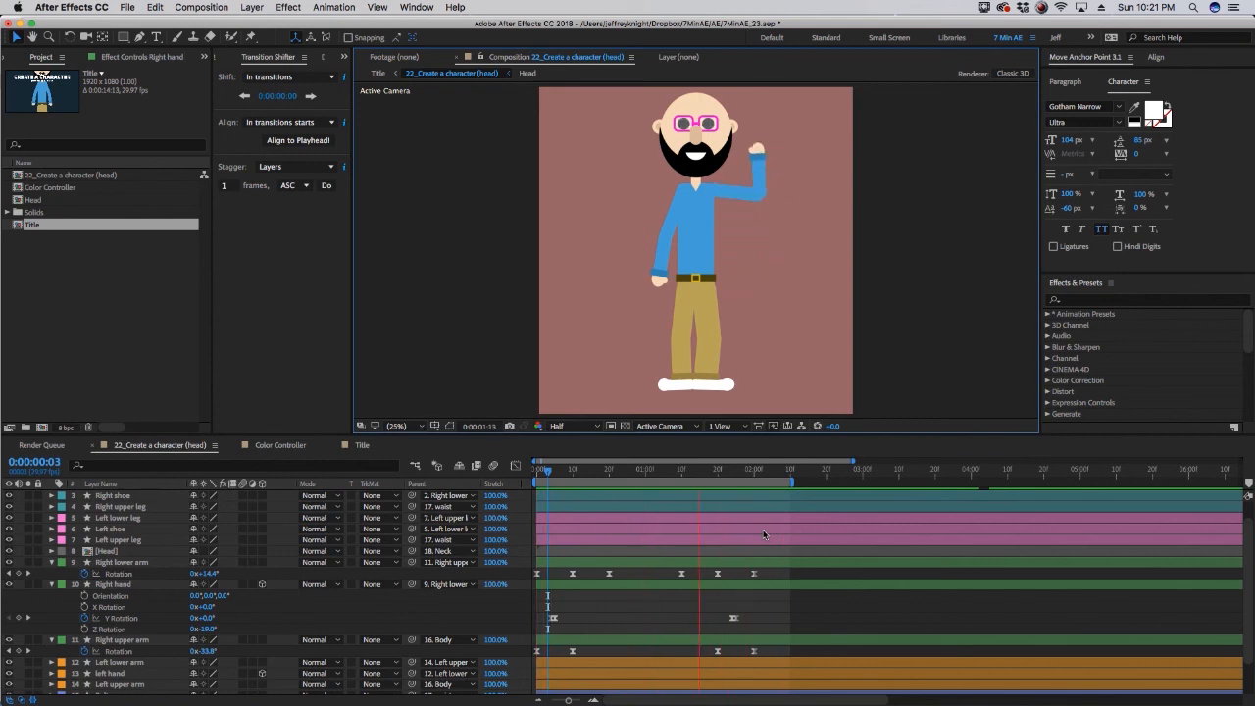